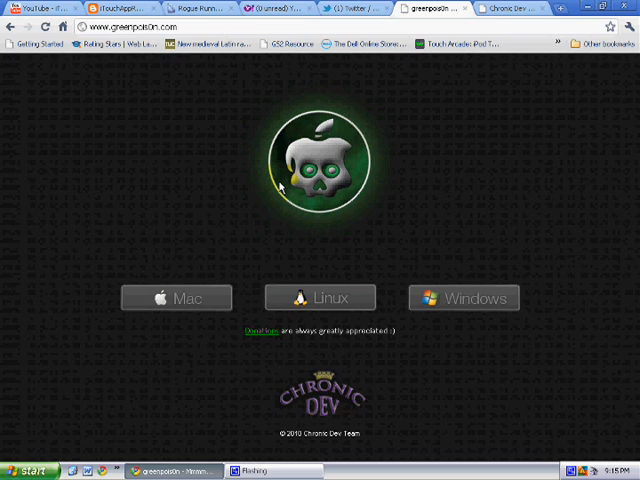
pyautogui.moveTo(172, 148)
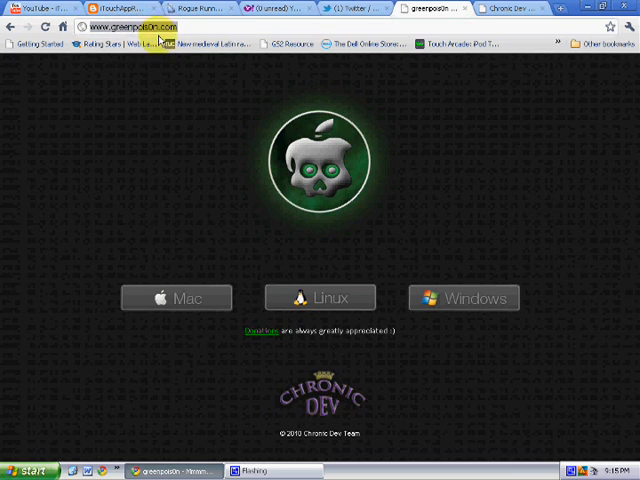
pyautogui.moveTo(188, 88)
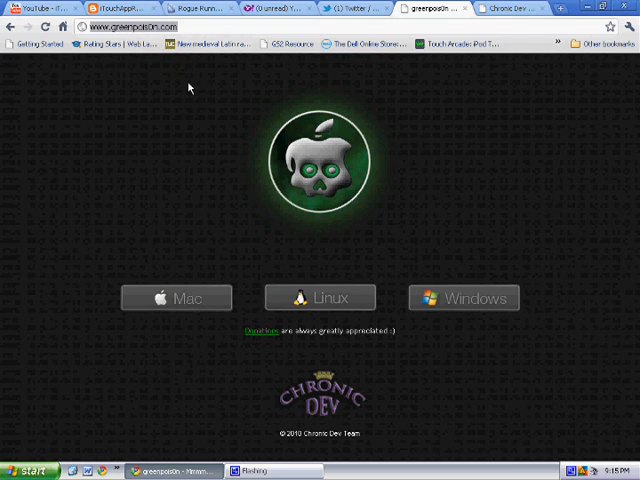
pyautogui.moveTo(48, 170)
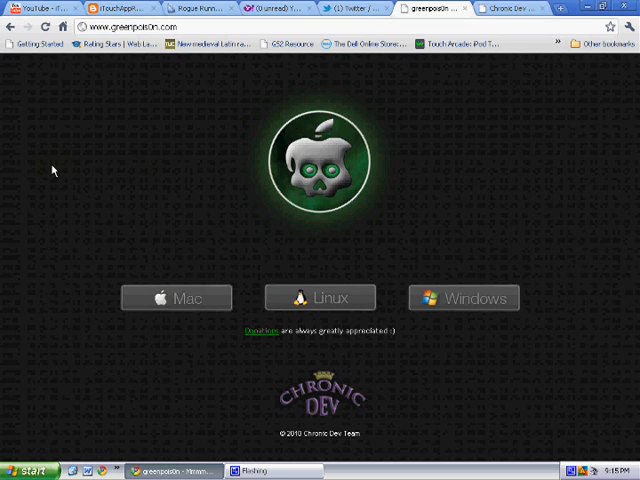
pyautogui.moveTo(168, 234)
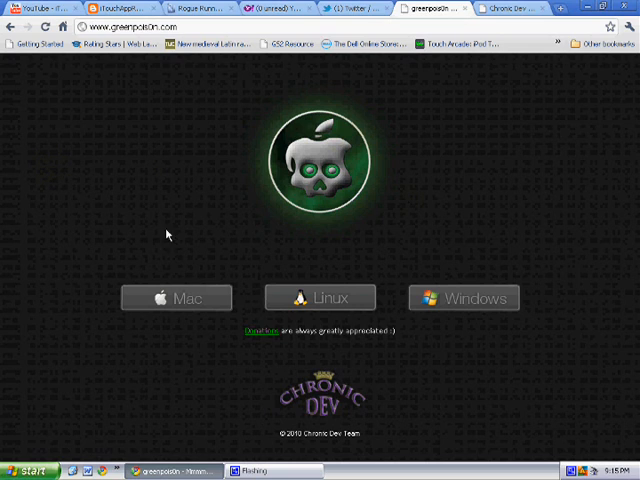
pyautogui.moveTo(4, 236)
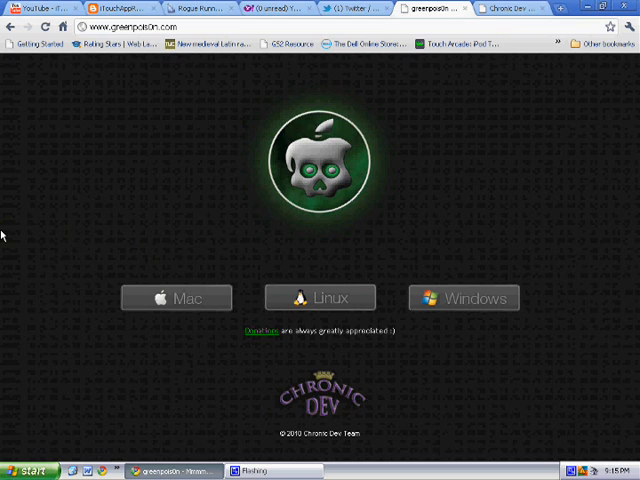
pyautogui.moveTo(84, 226)
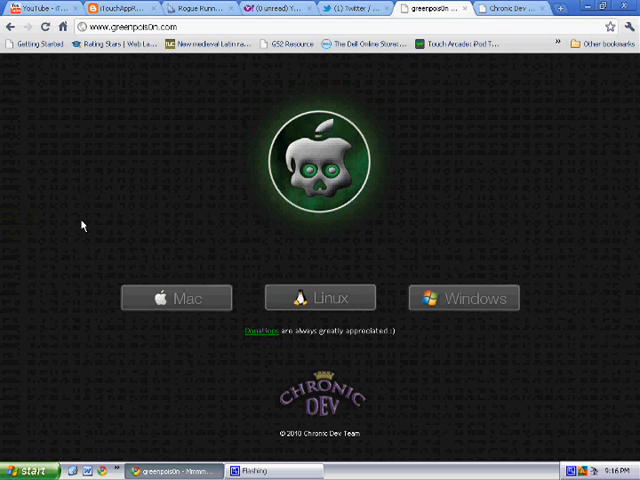
pyautogui.moveTo(176, 298)
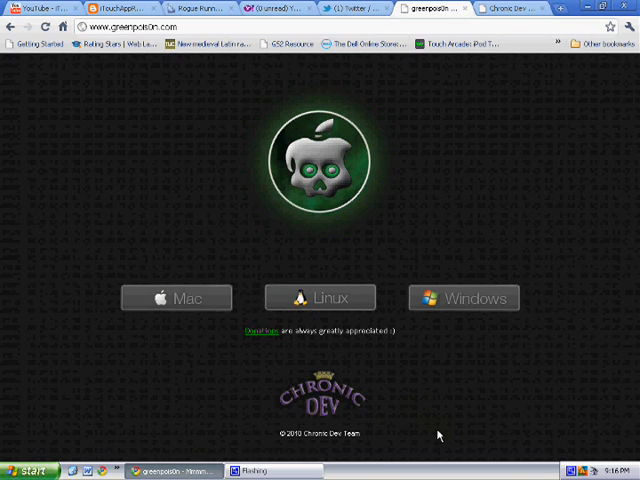
pyautogui.moveTo(492, 336)
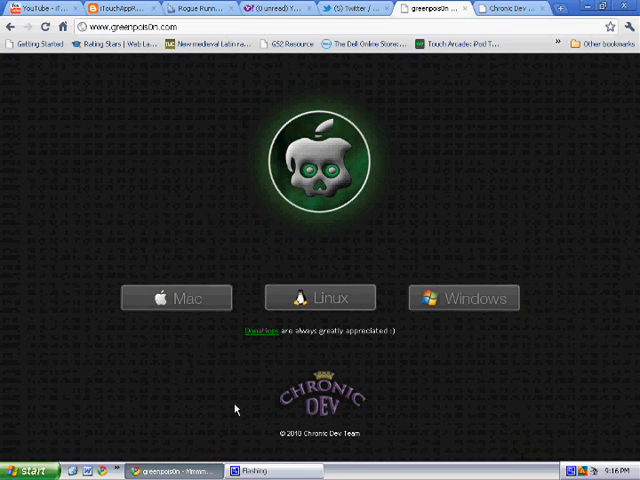
pyautogui.moveTo(234, 408)
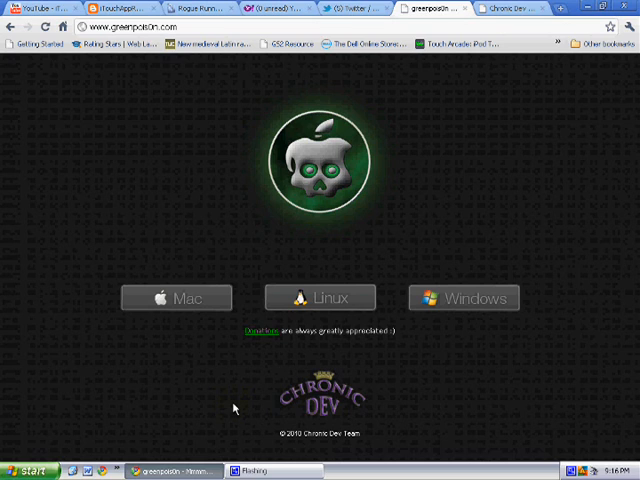
pyautogui.moveTo(424, 420)
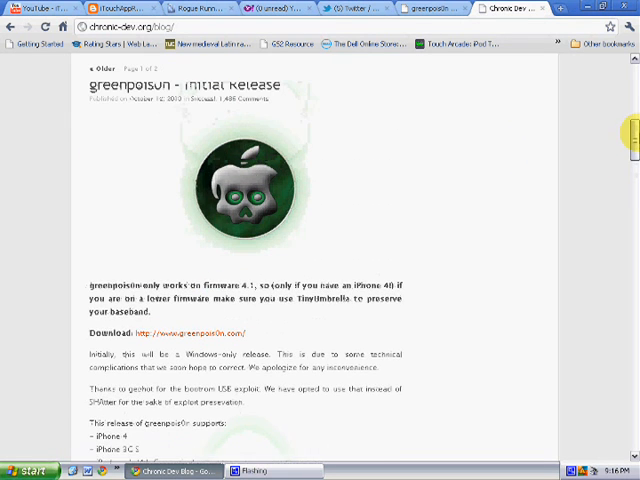
# - Scroll the Initial Release post to the supported devices list (iPhone 4, 3GS, iPod touch, iPad)
pyautogui.scroll(-3)
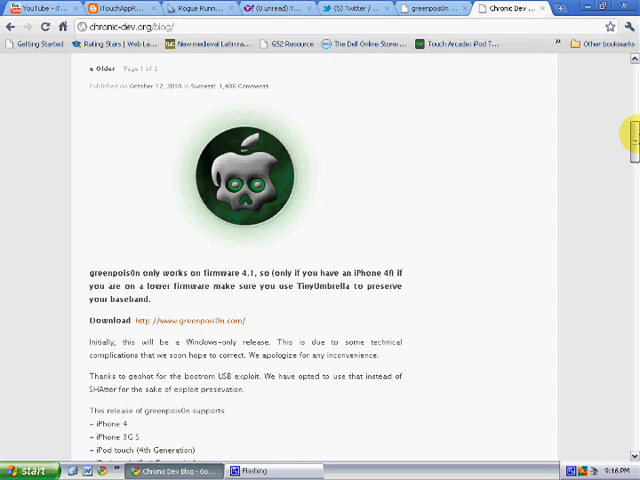
pyautogui.scroll(-3)
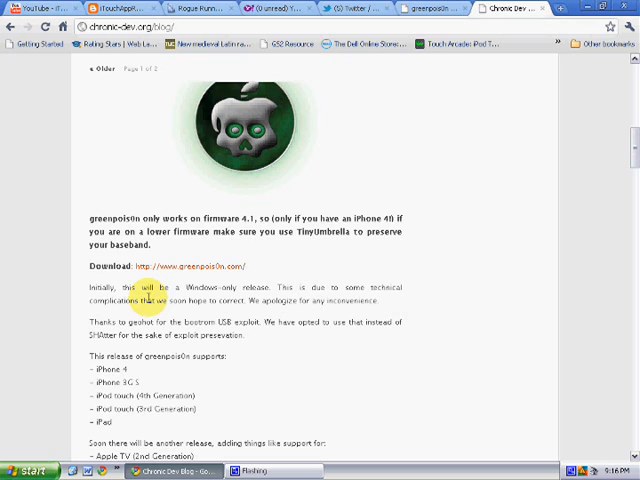
pyautogui.moveTo(132, 284)
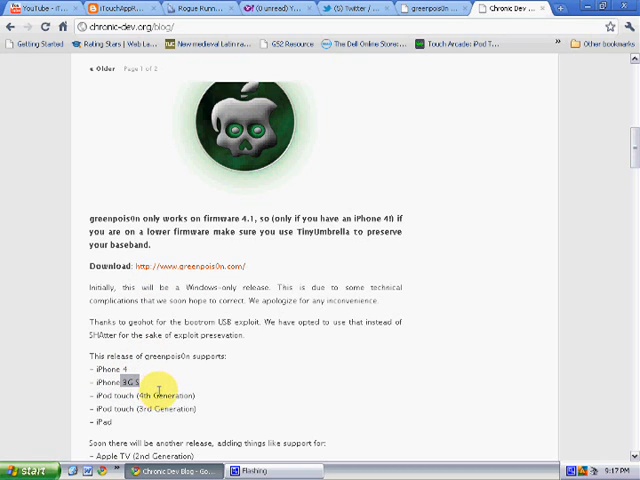
pyautogui.moveTo(96, 424)
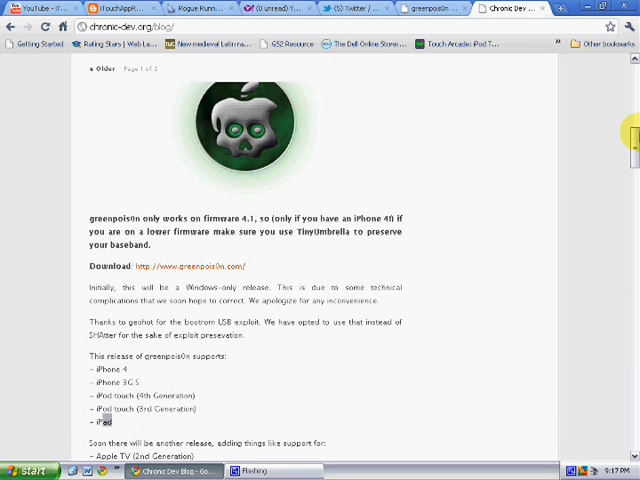
pyautogui.scroll(-3)
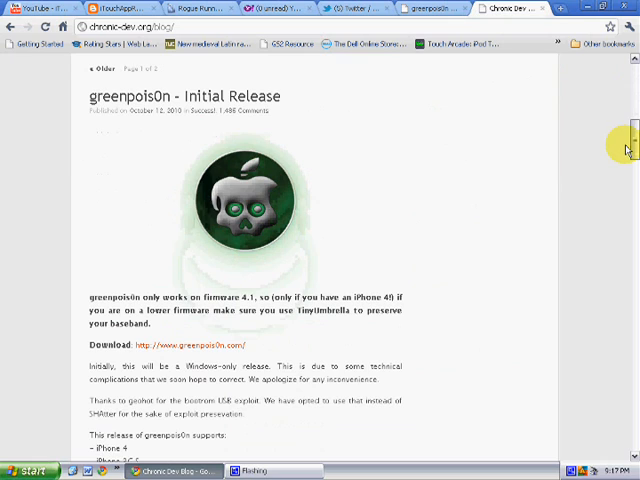
pyautogui.moveTo(528, 204)
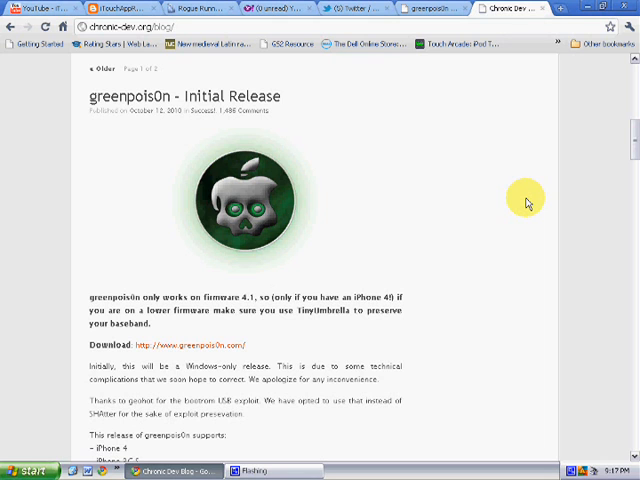
pyautogui.scroll(-3)
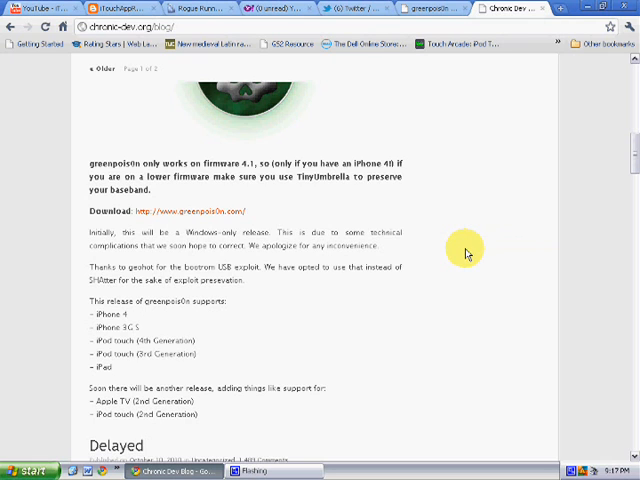
pyautogui.moveTo(456, 262)
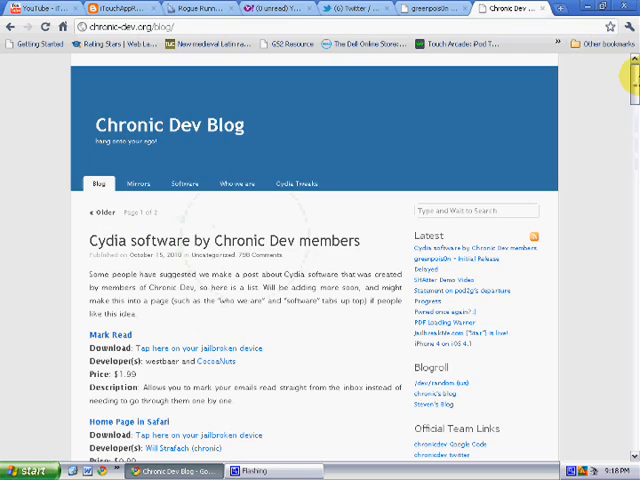
# - Switch back to the greenpois0n.com download tab with Mac, Linux and Windows versions
pyautogui.click(430, 8)
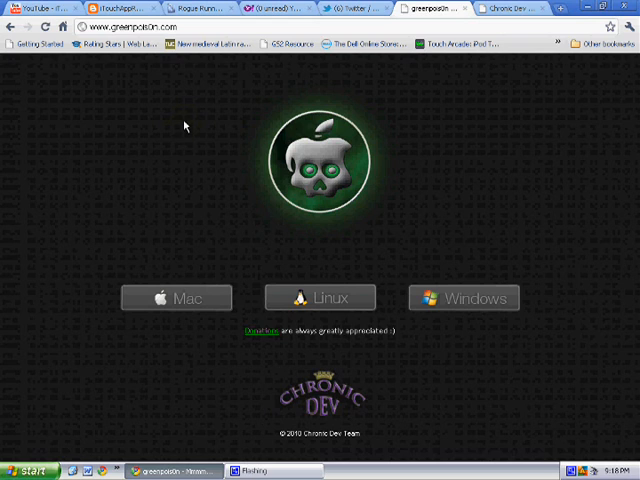
pyautogui.moveTo(212, 320)
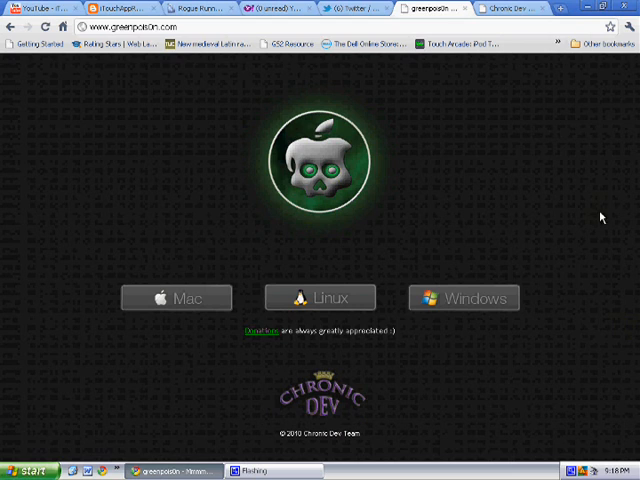
pyautogui.moveTo(574, 212)
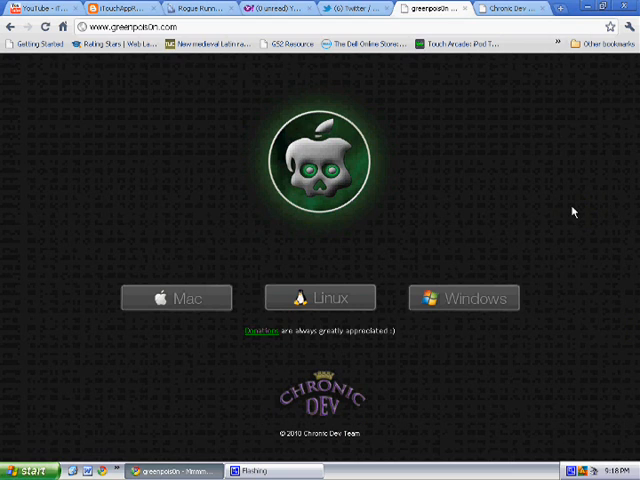
pyautogui.moveTo(452, 118)
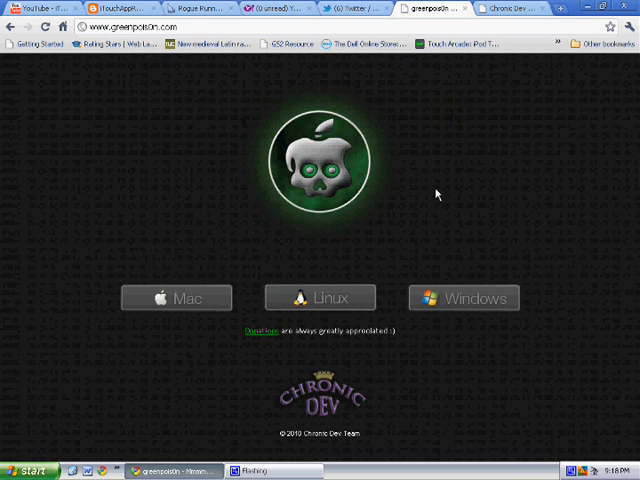
pyautogui.moveTo(156, 142)
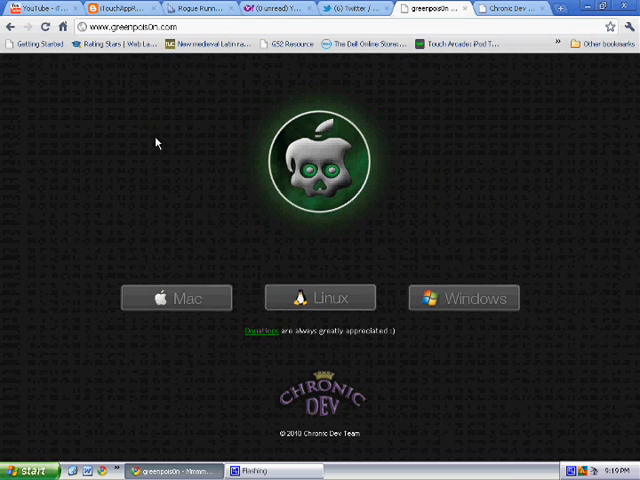
pyautogui.moveTo(420, 244)
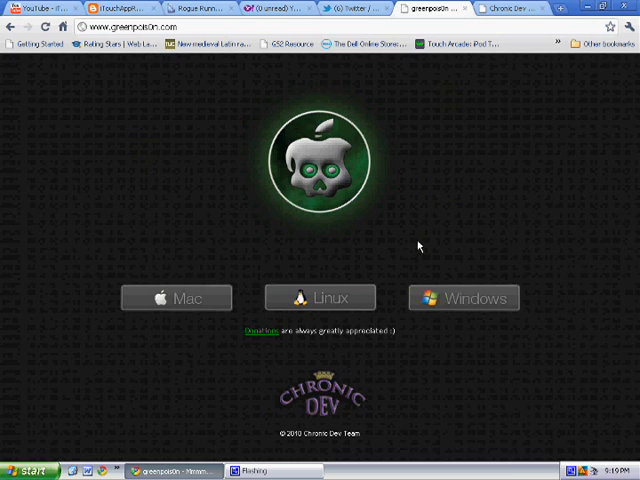